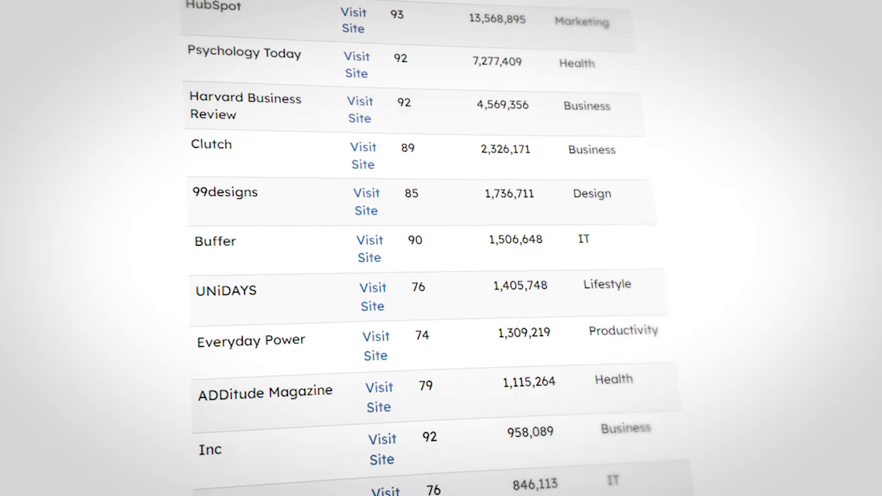
# Step: Scroll through the page, then load the Guest Posts builder from Build Links in the sidebar
pyautogui.scroll(-3)
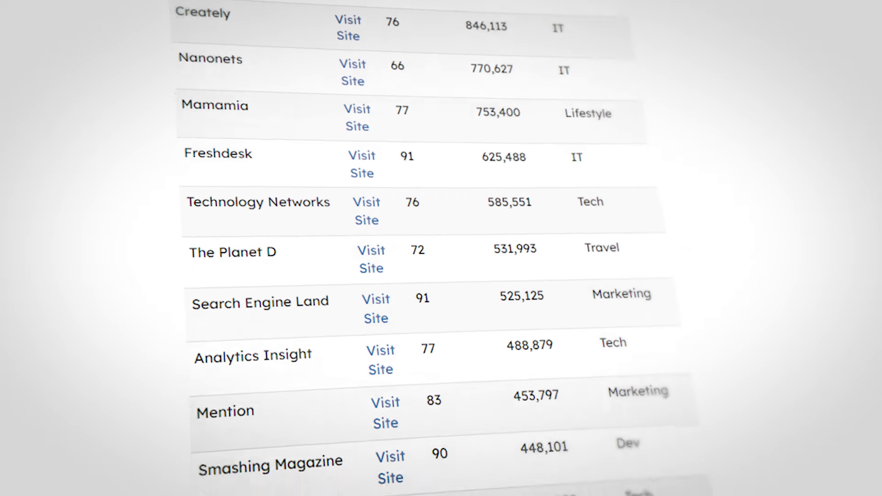
pyautogui.scroll(-3)
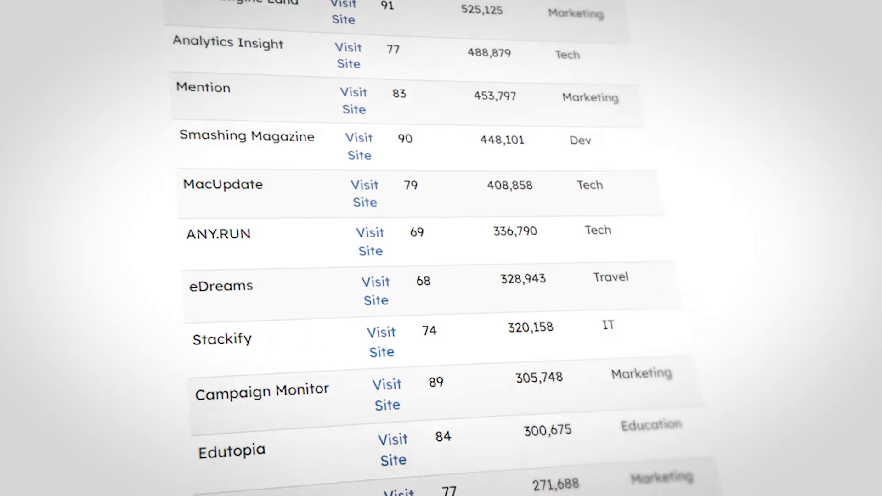
pyautogui.scroll(-3)
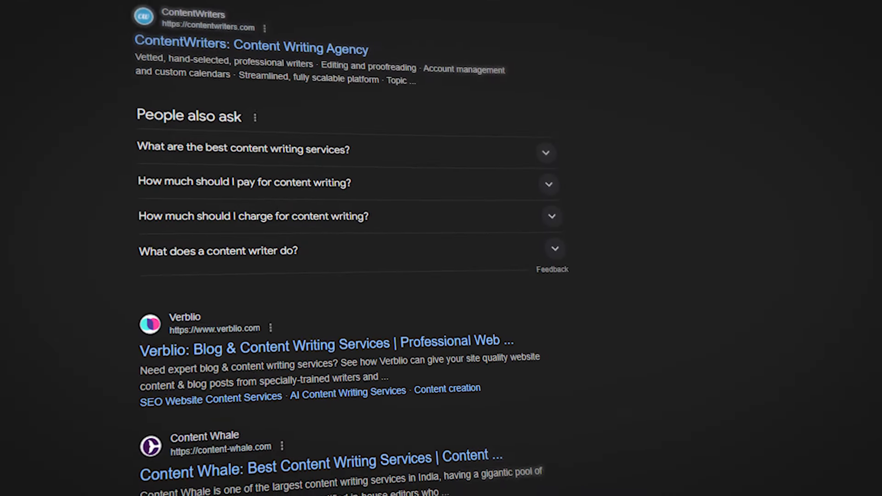
pyautogui.scroll(-3)
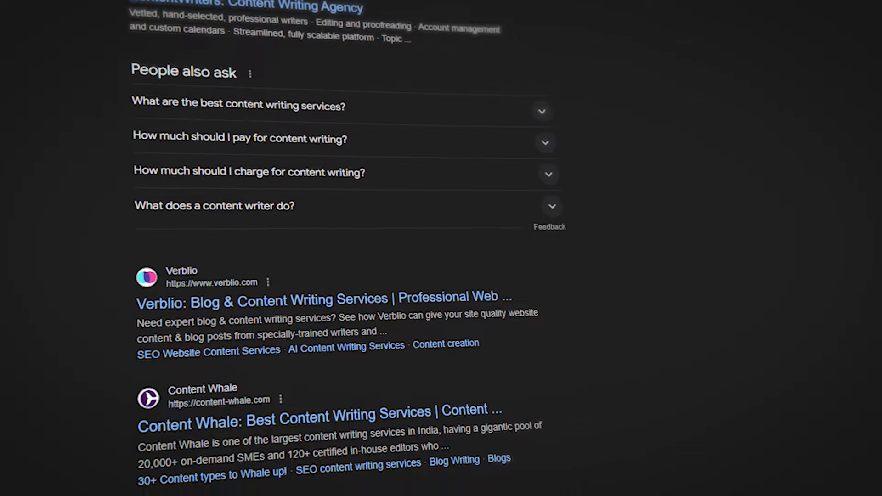
pyautogui.scroll(-3)
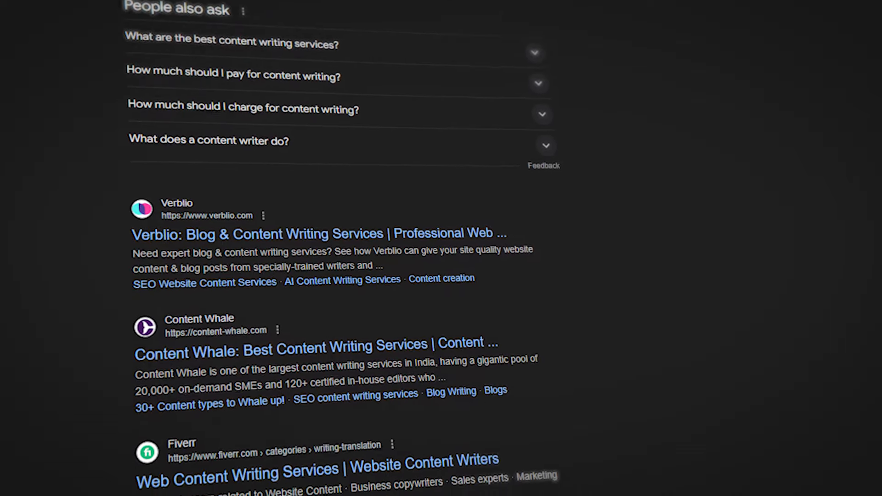
pyautogui.scroll(-3)
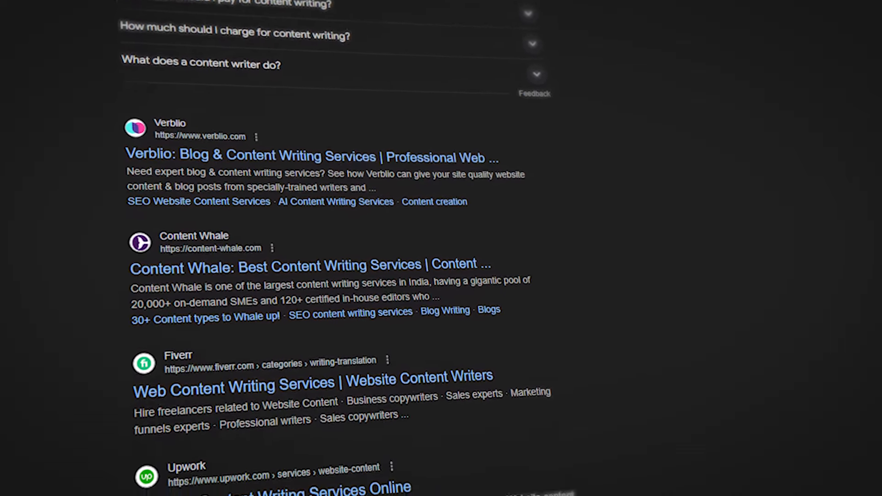
pyautogui.scroll(-3)
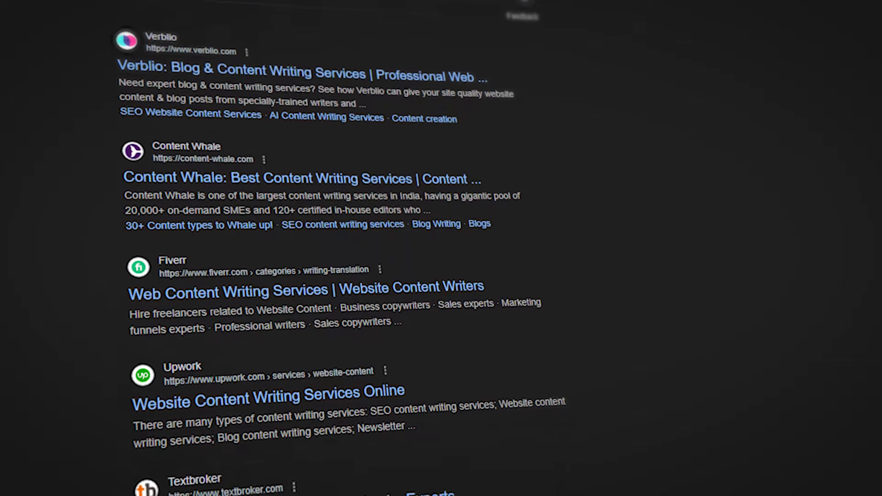
pyautogui.scroll(-3)
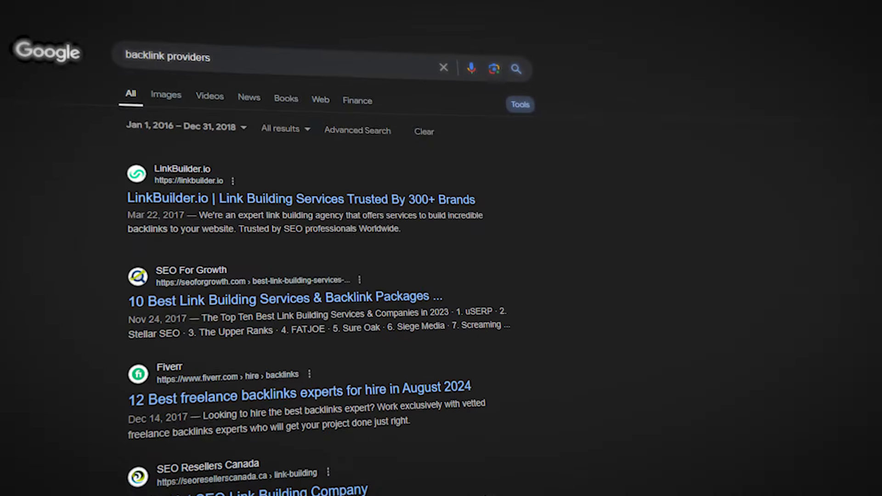
pyautogui.scroll(-3)
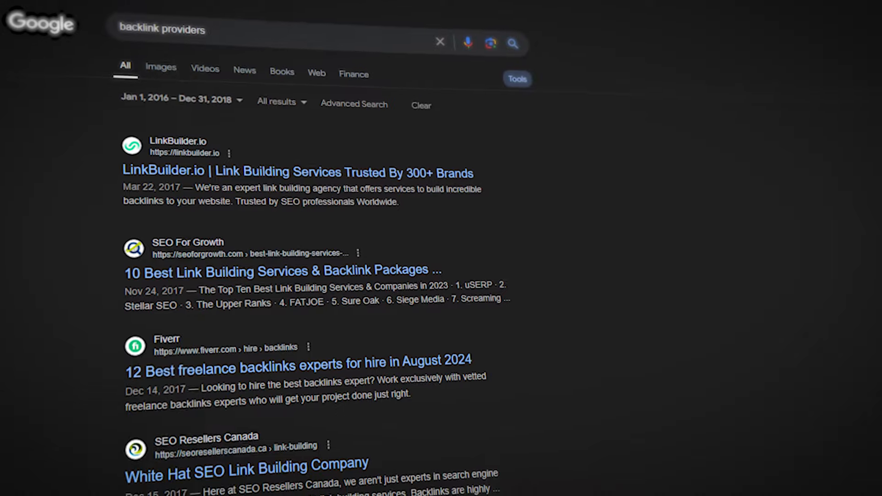
pyautogui.scroll(-3)
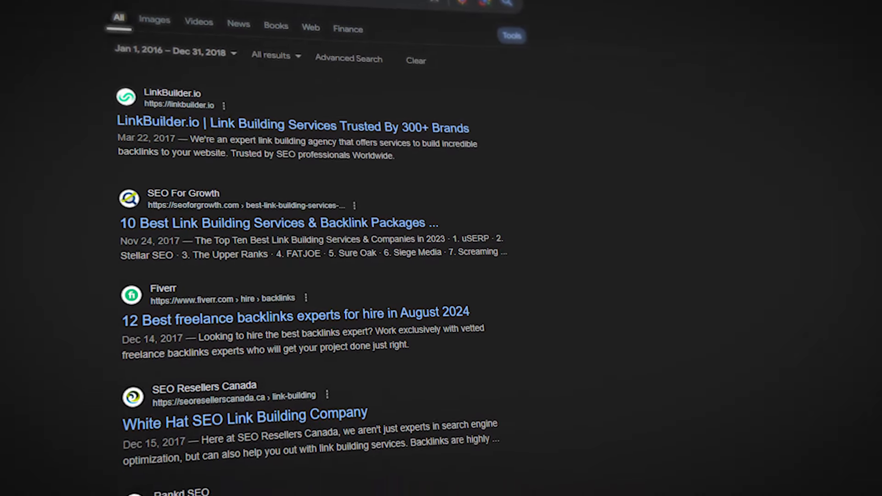
pyautogui.scroll(-3)
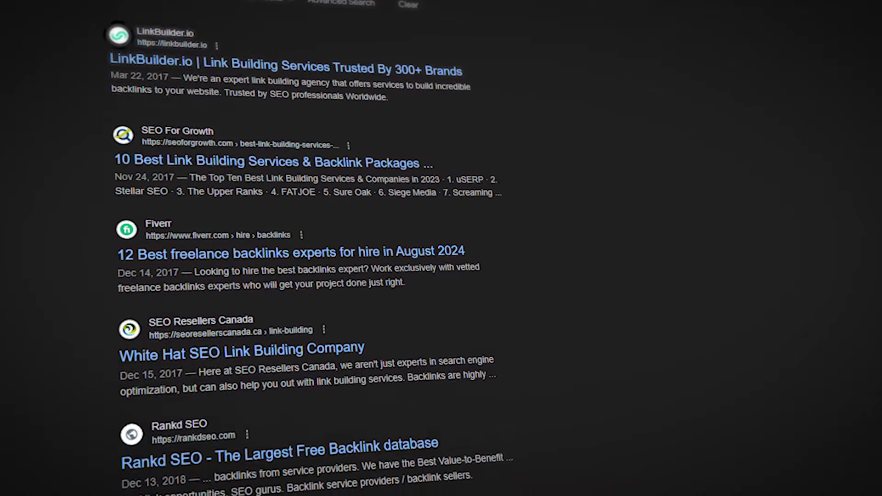
pyautogui.scroll(-3)
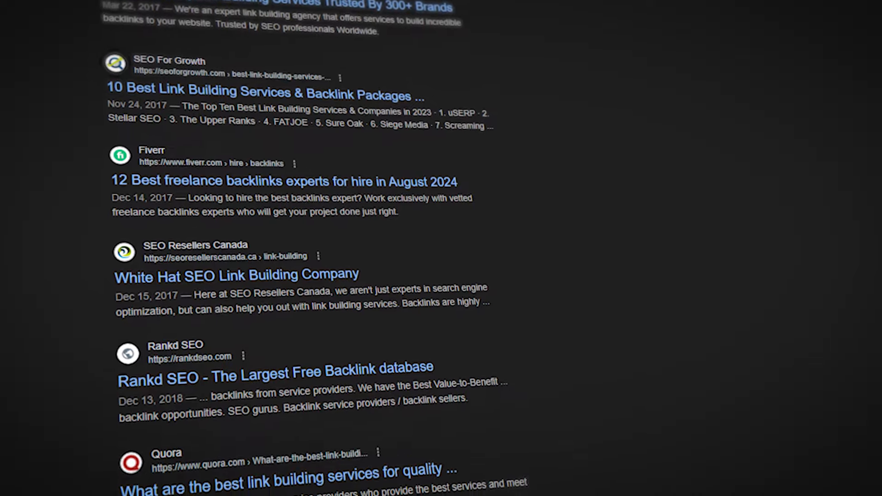
pyautogui.scroll(-3)
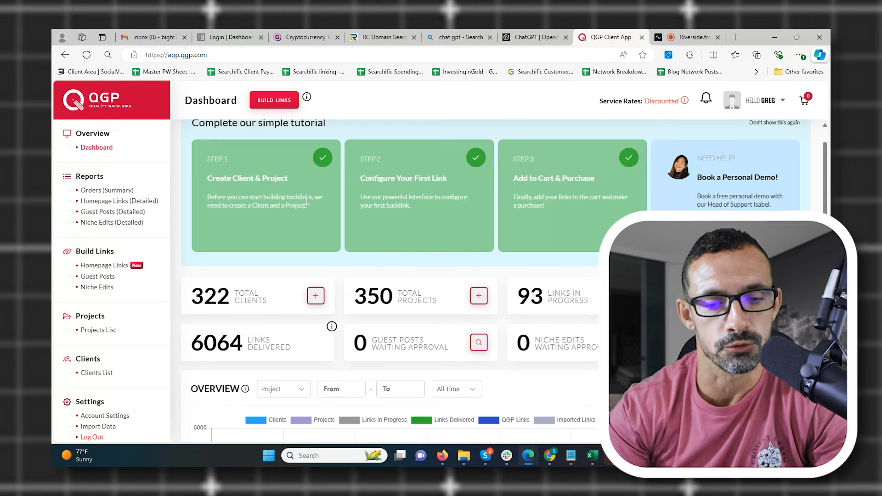
pyautogui.moveTo(270, 312)
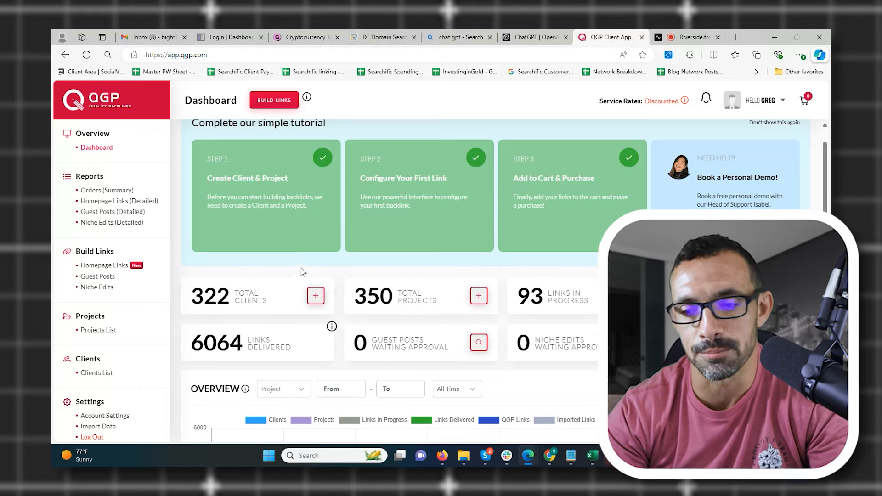
pyautogui.moveTo(499, 251)
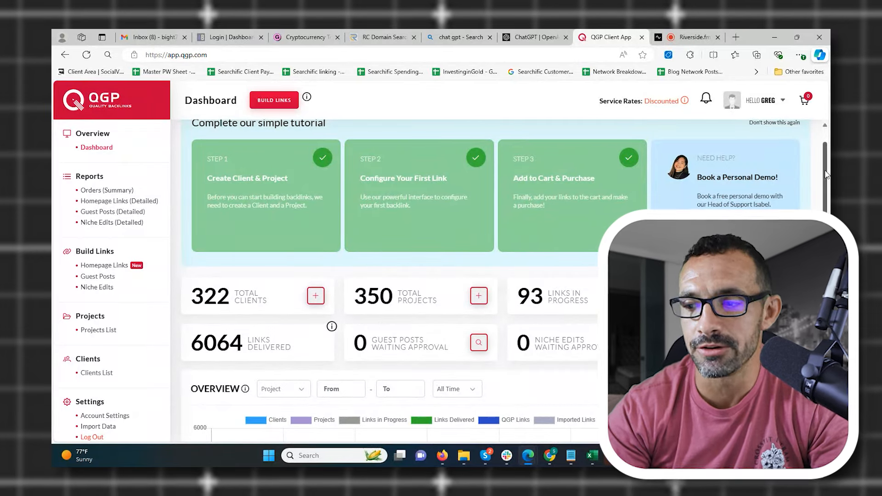
pyautogui.scroll(-3)
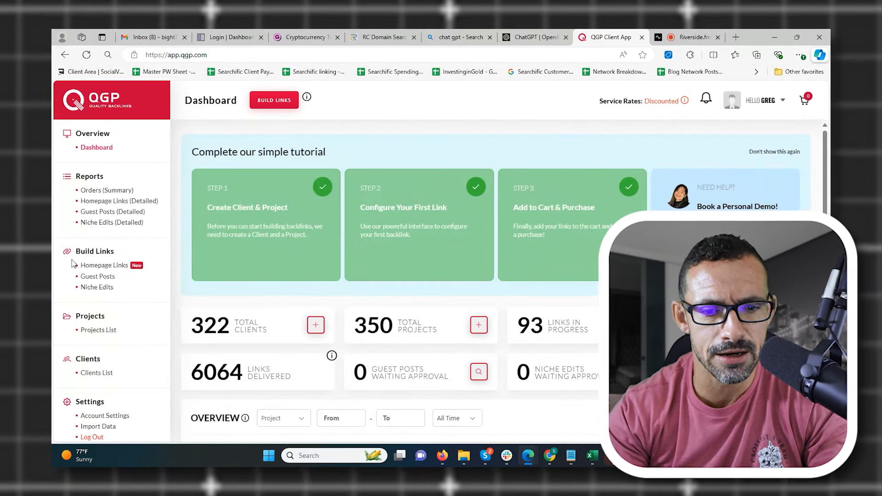
pyautogui.click(97, 276)
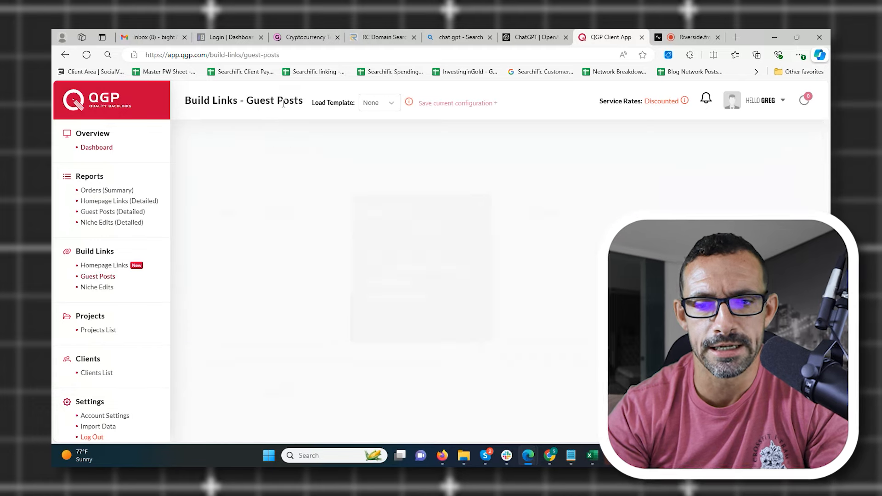
pyautogui.click(97, 277)
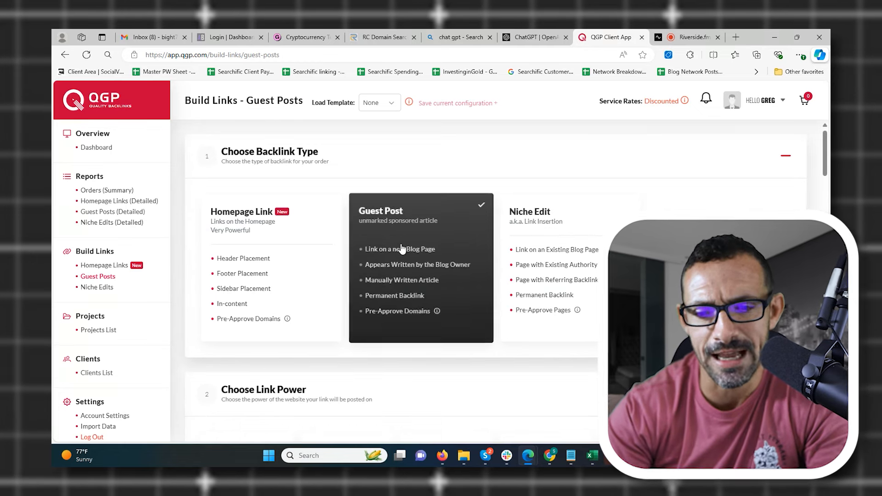
pyautogui.moveTo(512, 219)
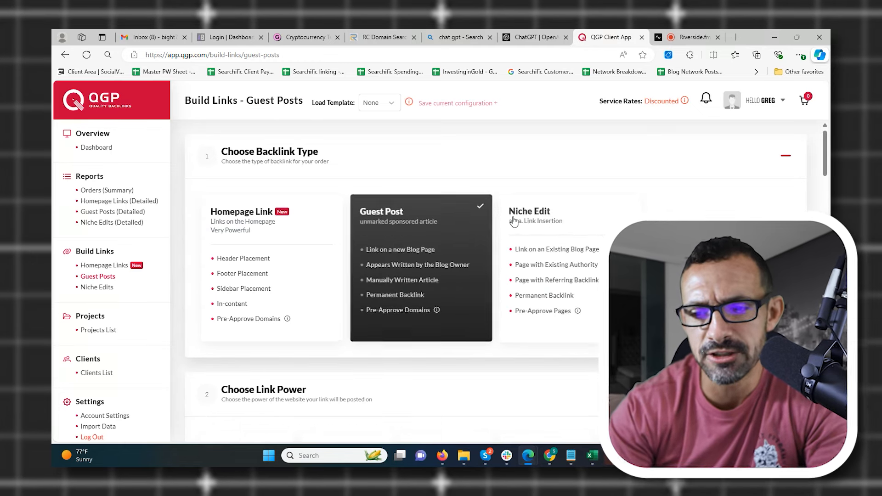
pyautogui.moveTo(319, 240)
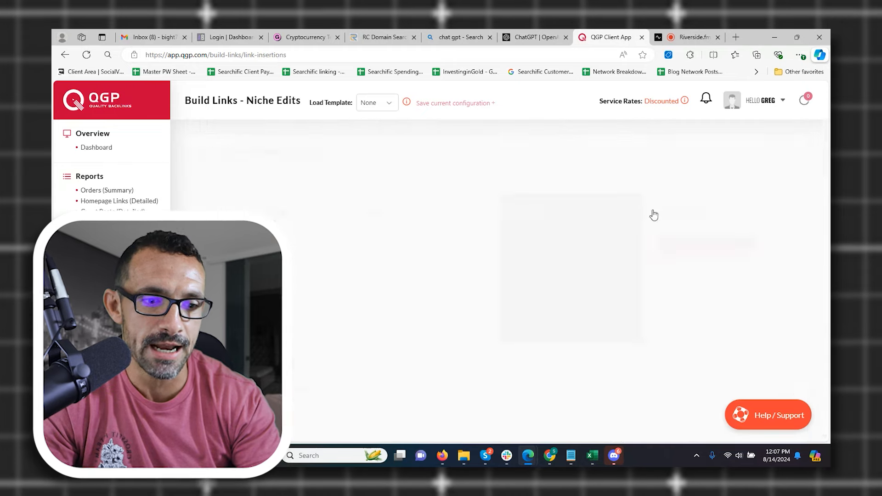
# Step: Scroll the Niche Edits page down toward the 5.1 Most Popular filters
pyautogui.scroll(-3)
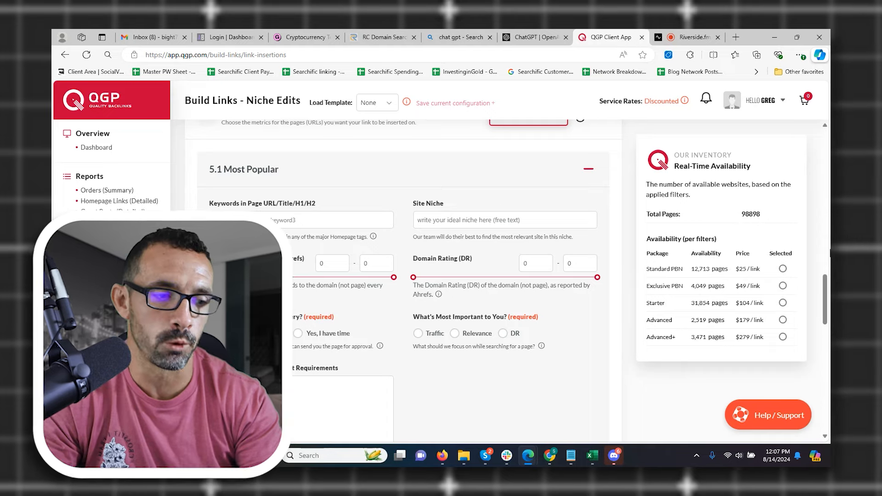
# Step: Return to the Guest Posts build page from the sidebar and scroll into it
pyautogui.click(104, 265)
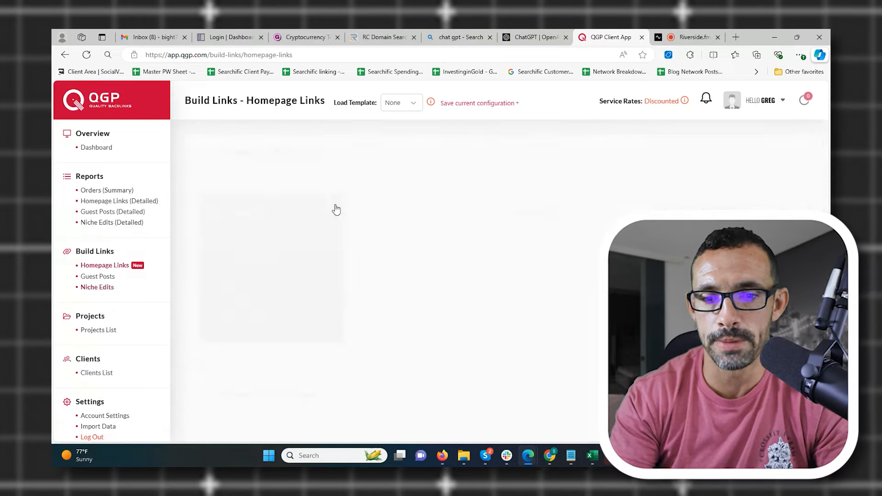
pyautogui.scroll(-3)
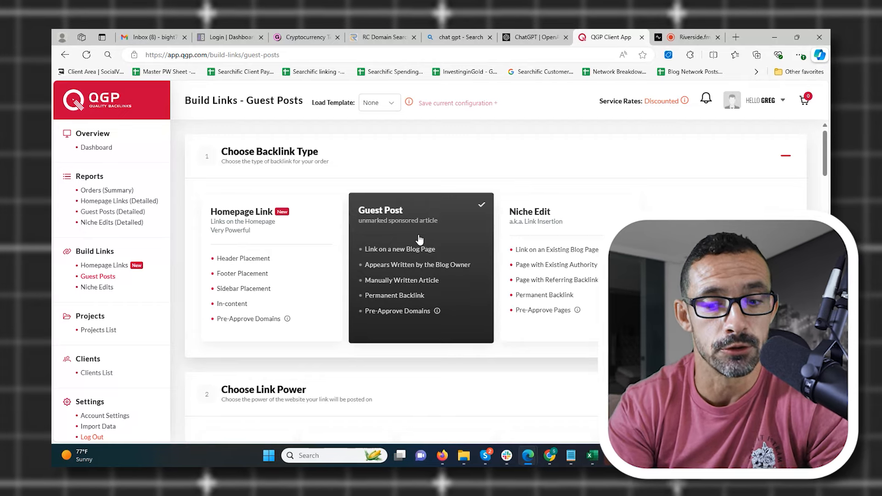
pyautogui.scroll(-3)
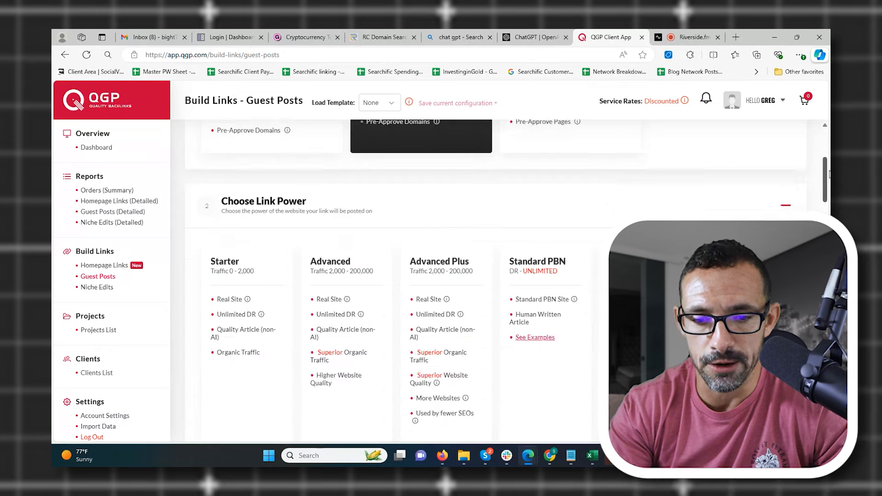
pyautogui.scroll(-3)
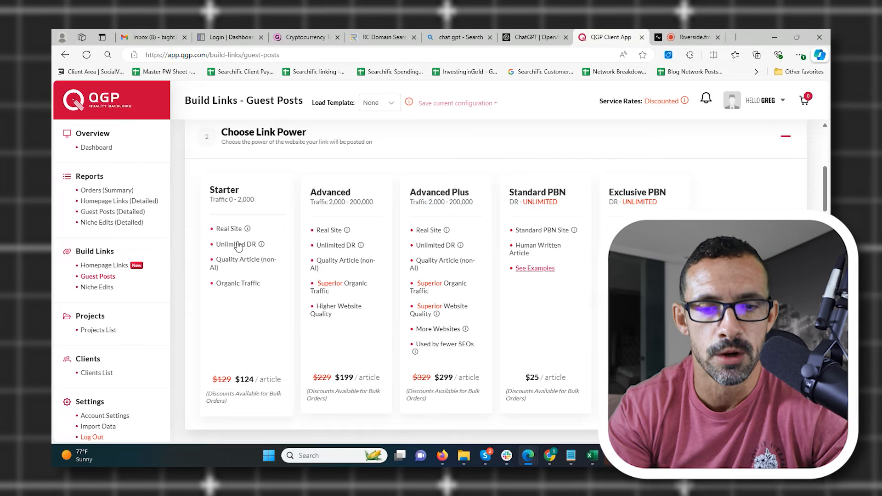
pyautogui.moveTo(259, 380)
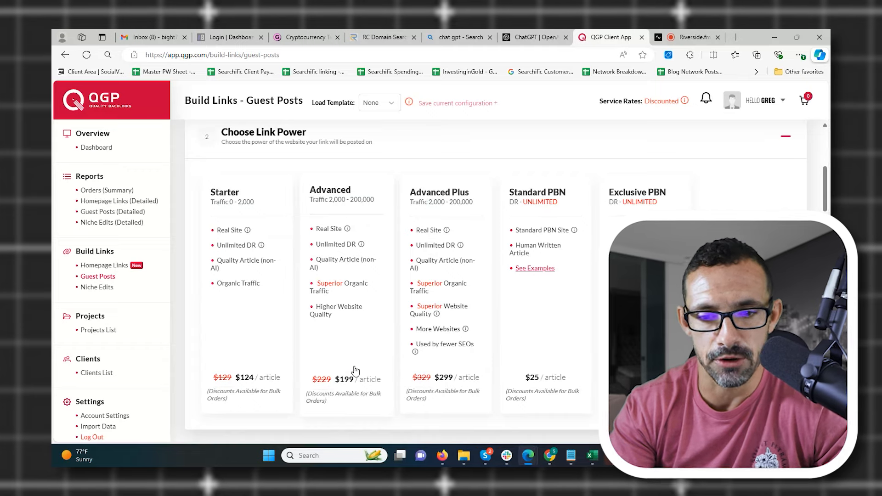
pyautogui.moveTo(328, 212)
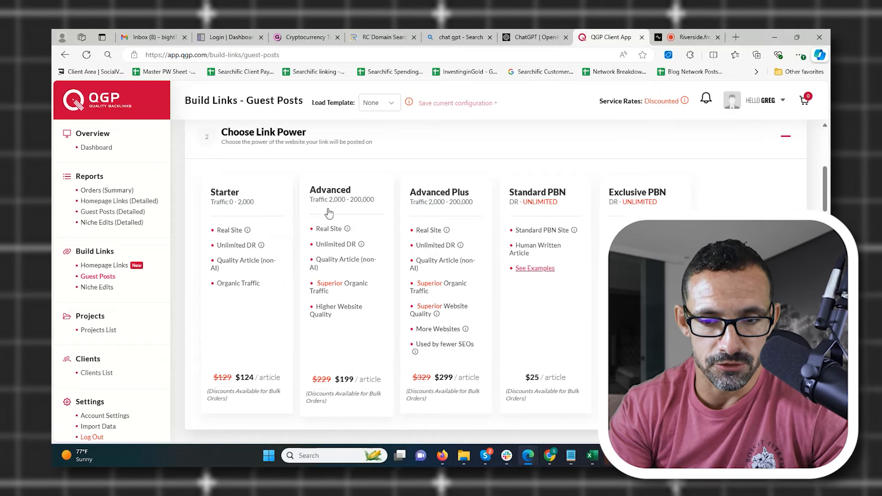
pyautogui.moveTo(366, 214)
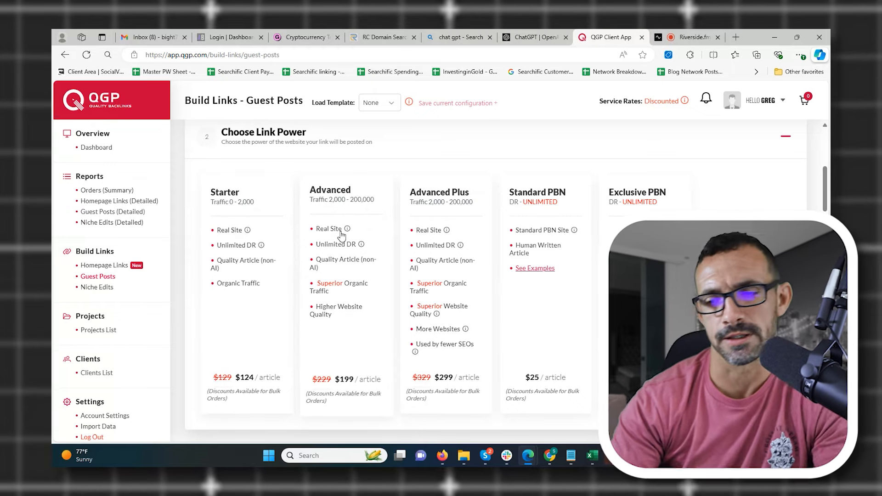
pyautogui.scroll(-3)
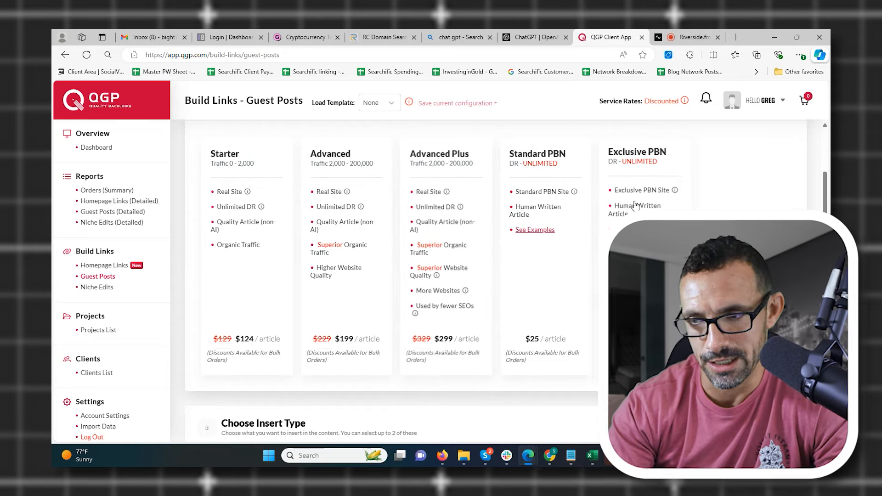
pyautogui.scroll(-3)
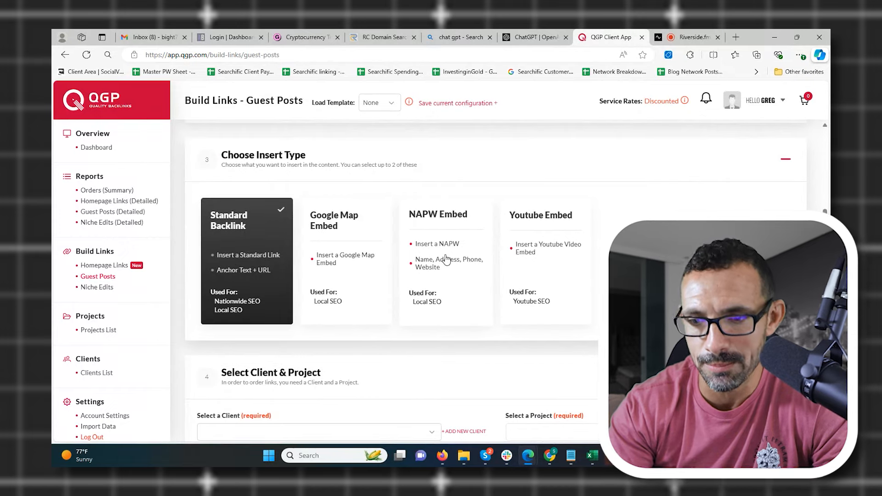
pyautogui.moveTo(557, 265)
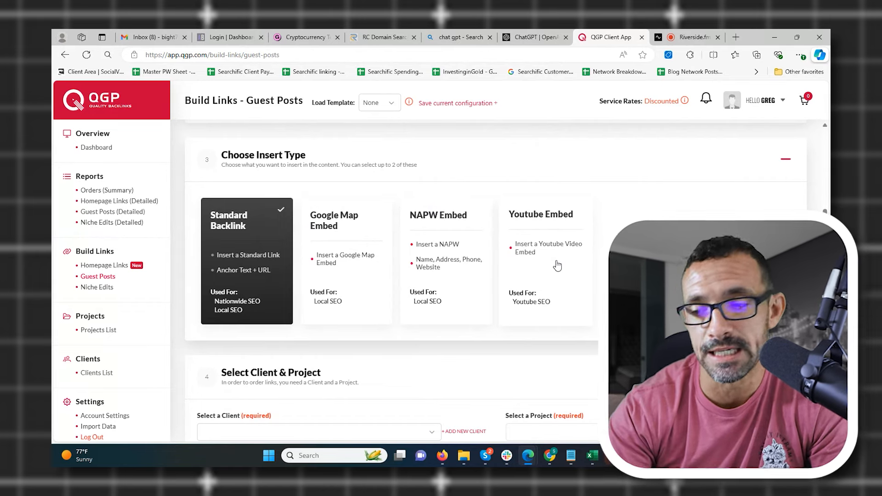
pyautogui.scroll(-3)
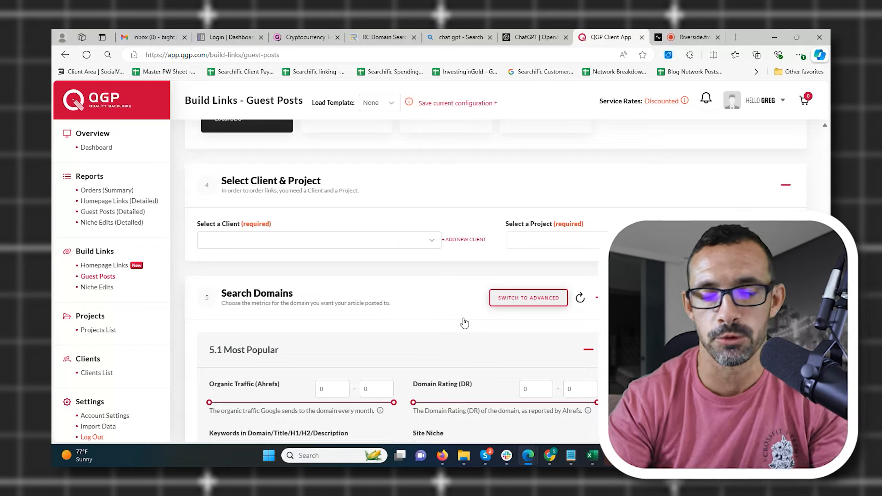
# Step: Scroll down to the Search Domains 5.1 Most Popular filters
pyautogui.scroll(-3)
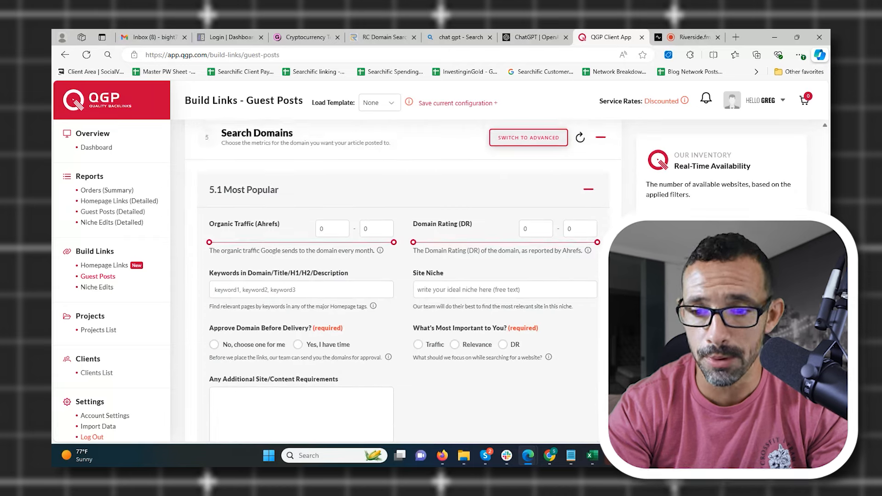
pyautogui.scroll(-3)
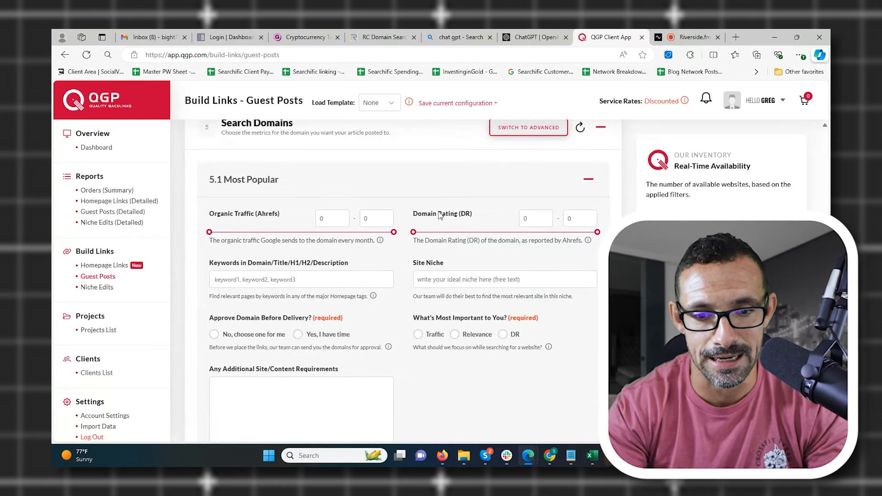
pyautogui.click(504, 279)
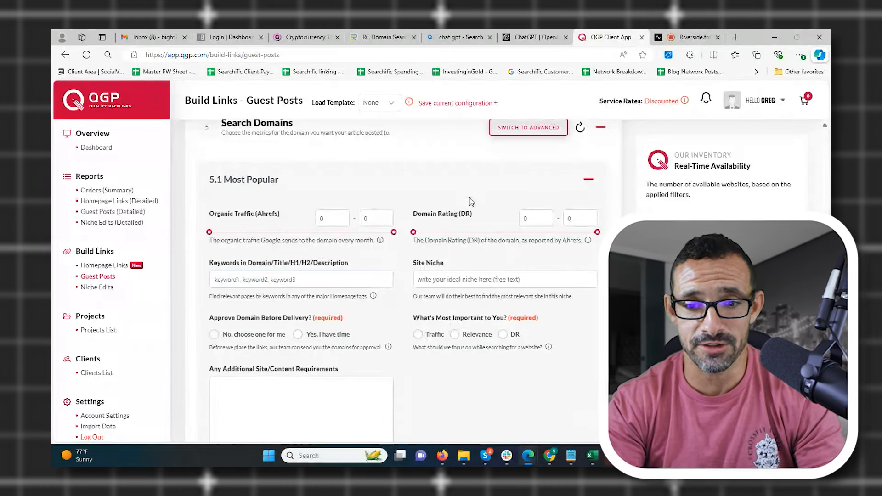
pyautogui.scroll(-3)
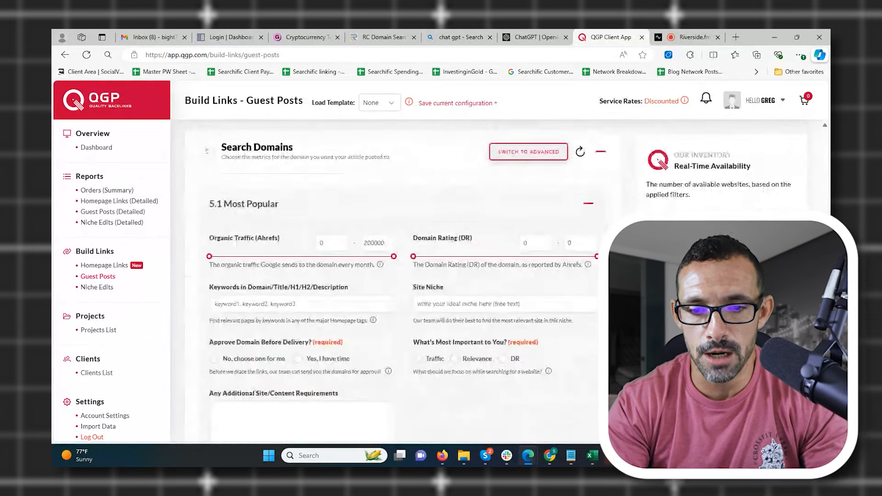
# Step: Set the Organic Traffic minimum to 10000, keeping 200000 as the maximum
pyautogui.click(330, 243)
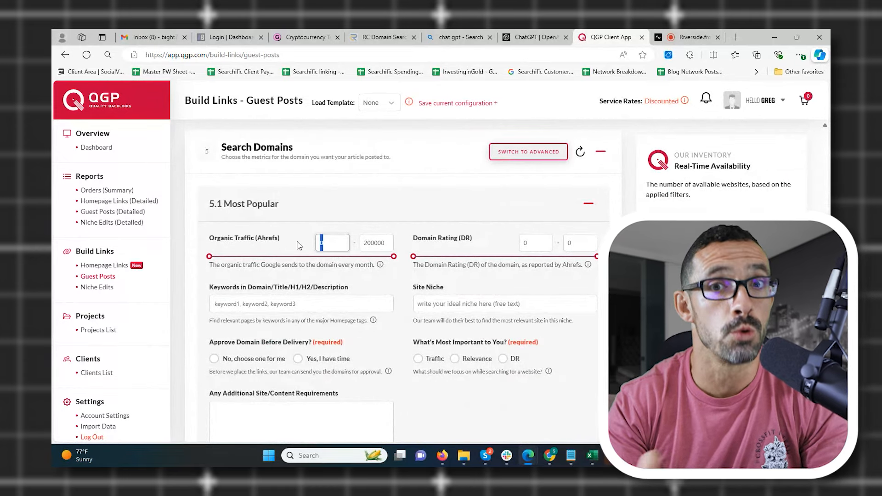
pyautogui.write('5000')
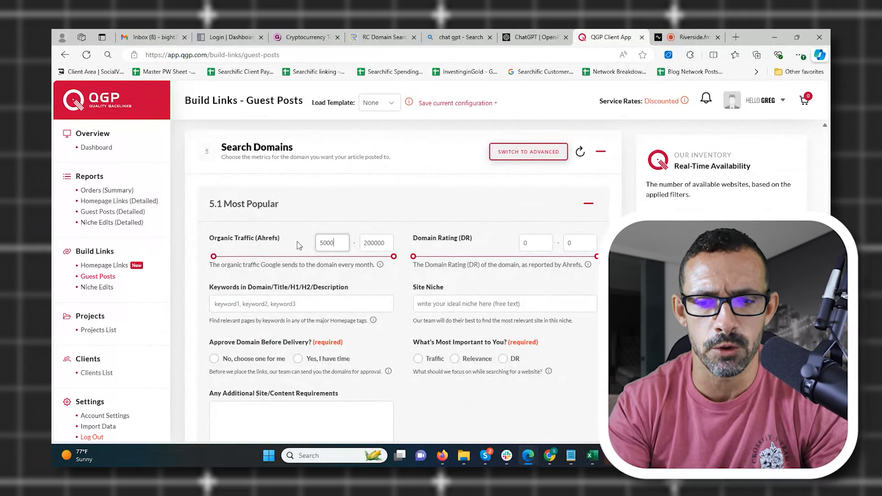
pyautogui.write('10000')
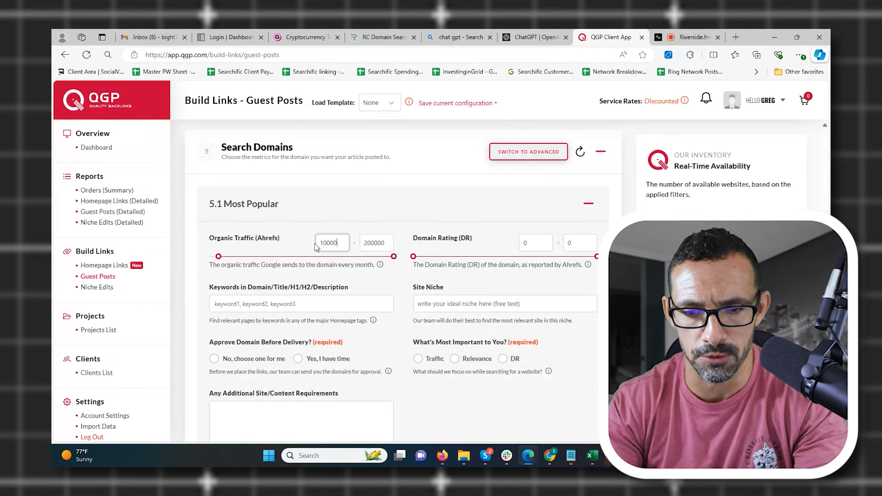
pyautogui.write('5')
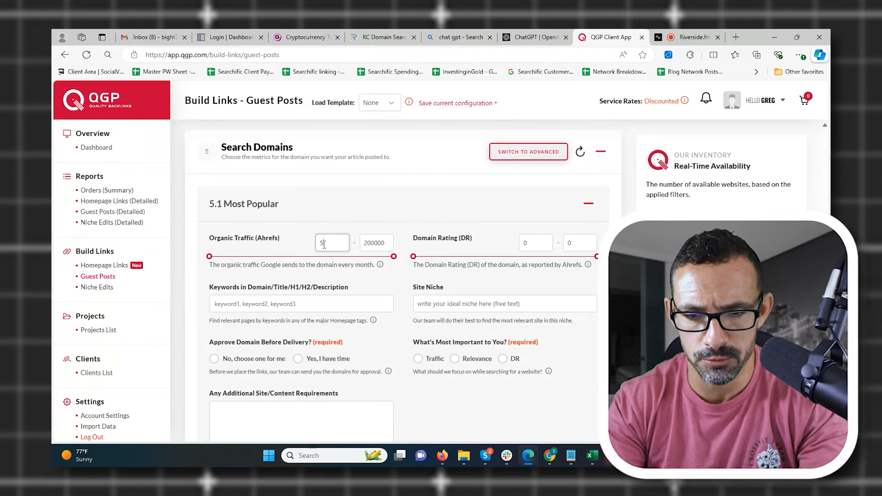
pyautogui.write('10000')
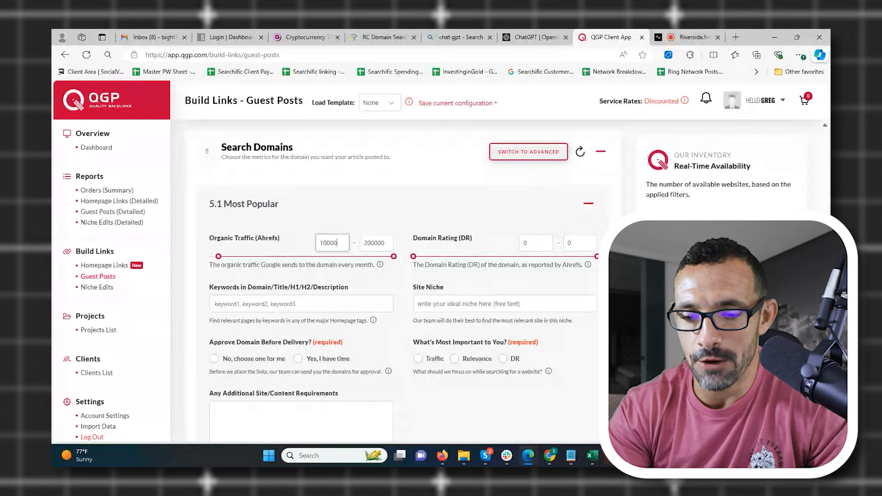
# Step: Scroll past Search Domains and the Anti-Footprints System toward Configure Article
pyautogui.scroll(-3)
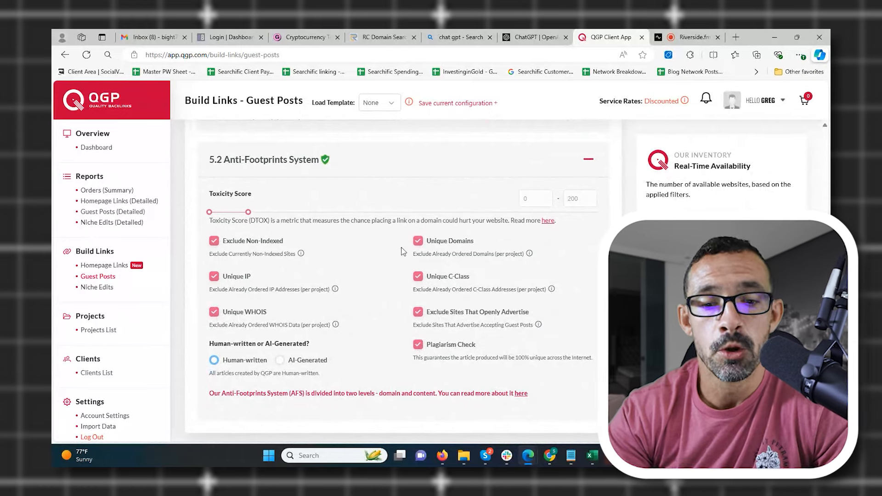
pyautogui.moveTo(321, 200)
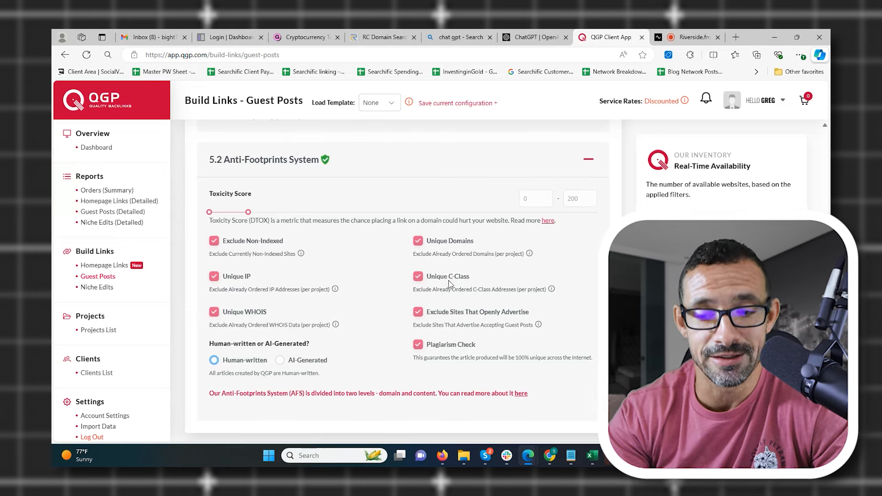
pyautogui.moveTo(352, 284)
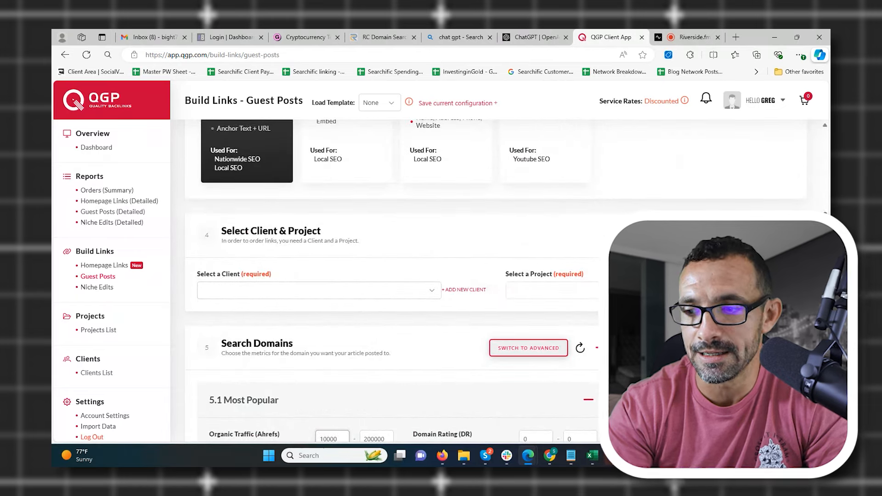
pyautogui.scroll(-3)
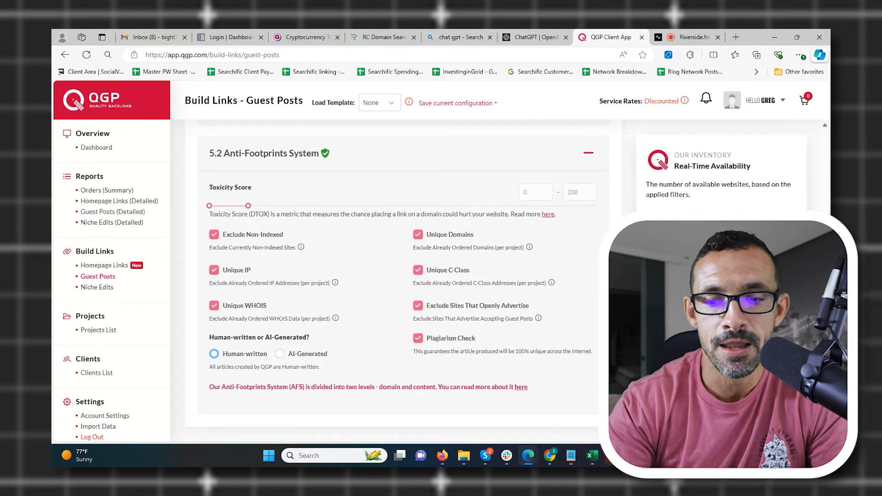
pyautogui.moveTo(385, 359)
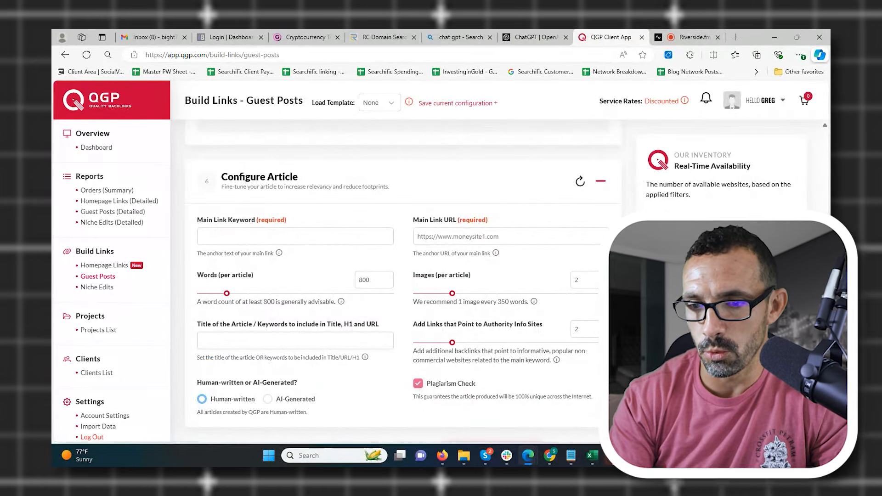
pyautogui.scroll(-3)
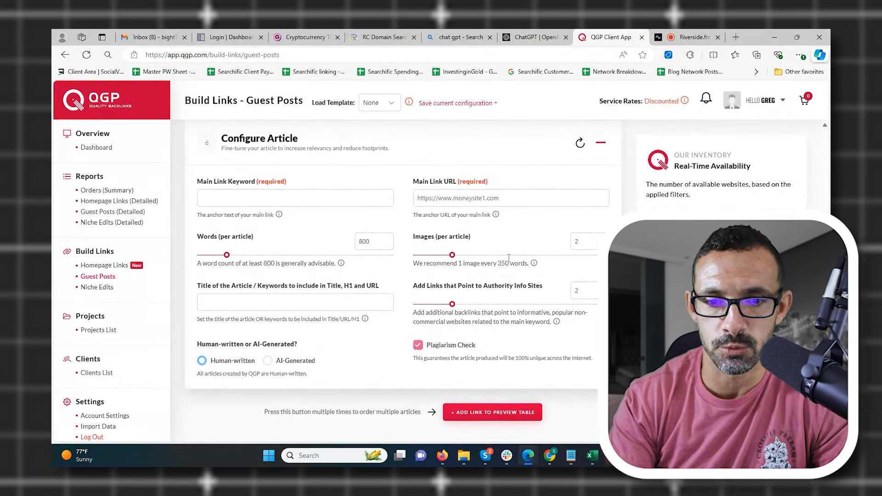
pyautogui.click(294, 197)
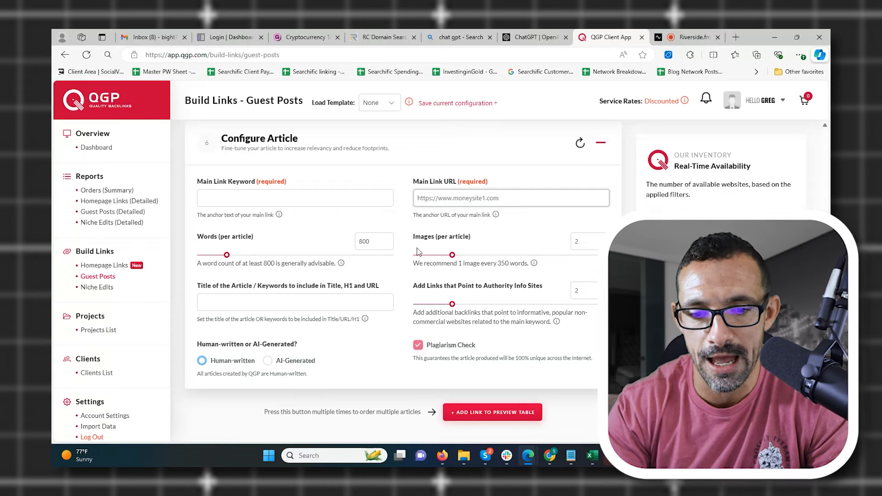
pyautogui.click(294, 301)
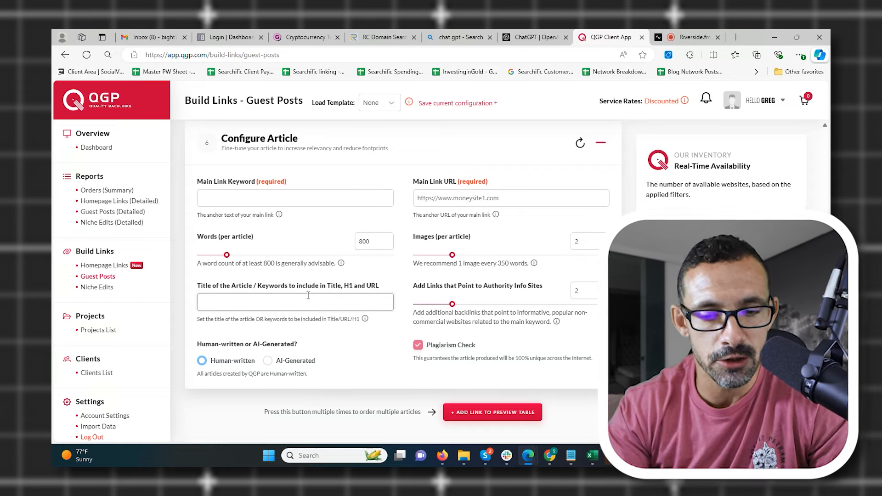
pyautogui.click(294, 301)
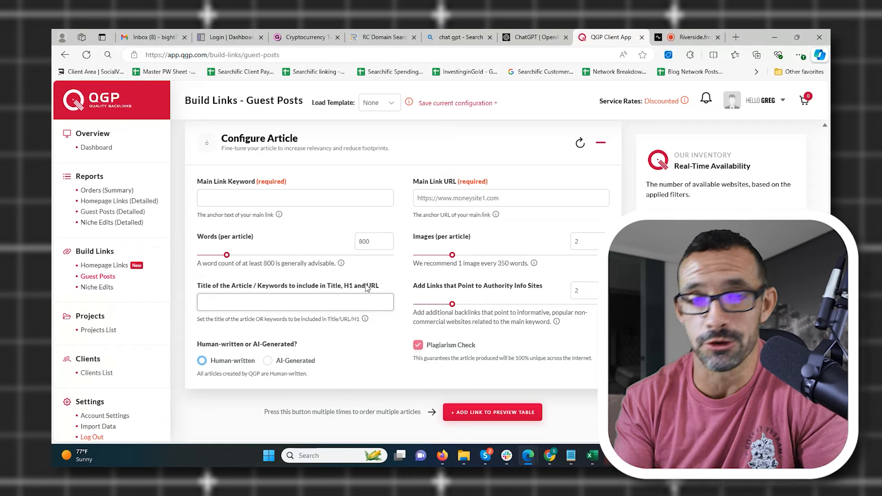
pyautogui.click(294, 301)
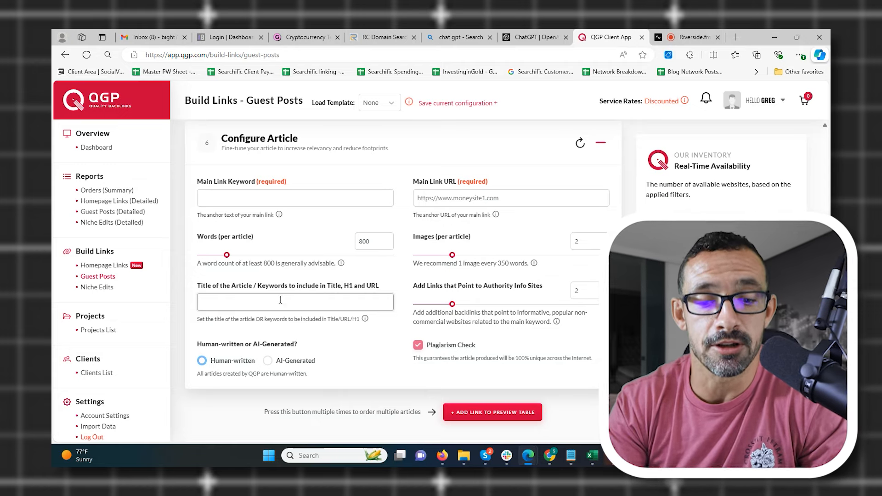
pyautogui.click(279, 302)
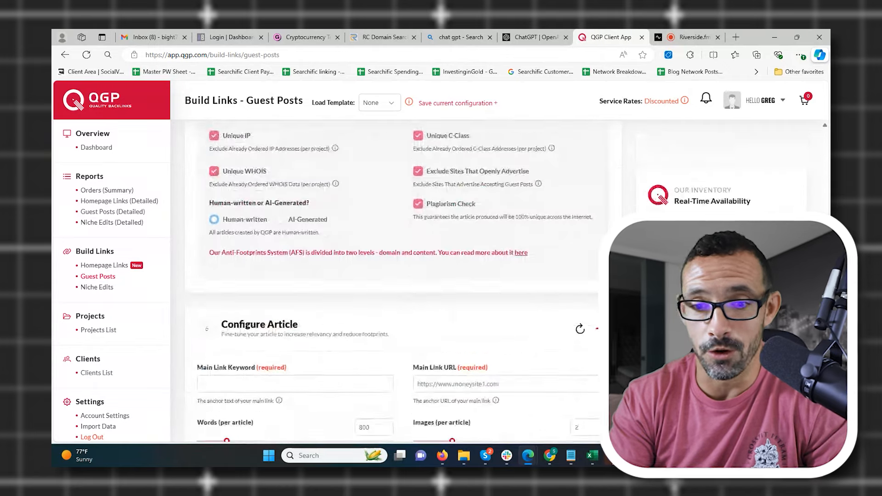
pyautogui.scroll(-3)
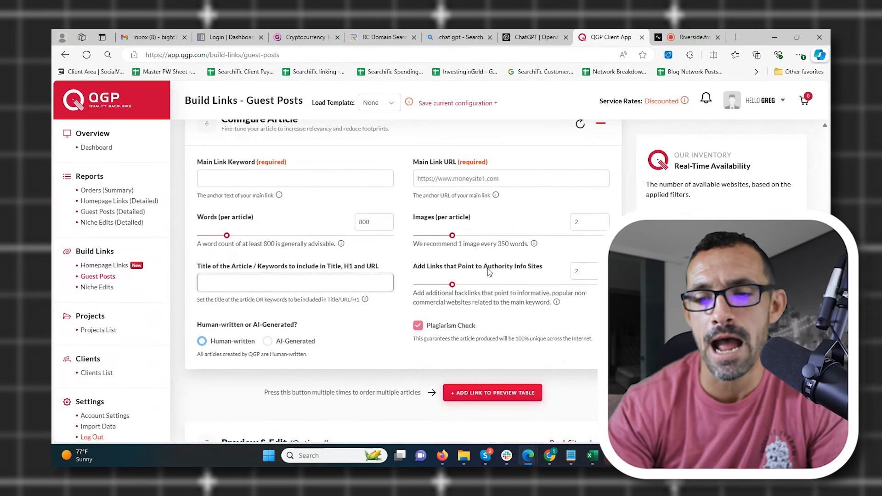
pyautogui.moveTo(494, 273)
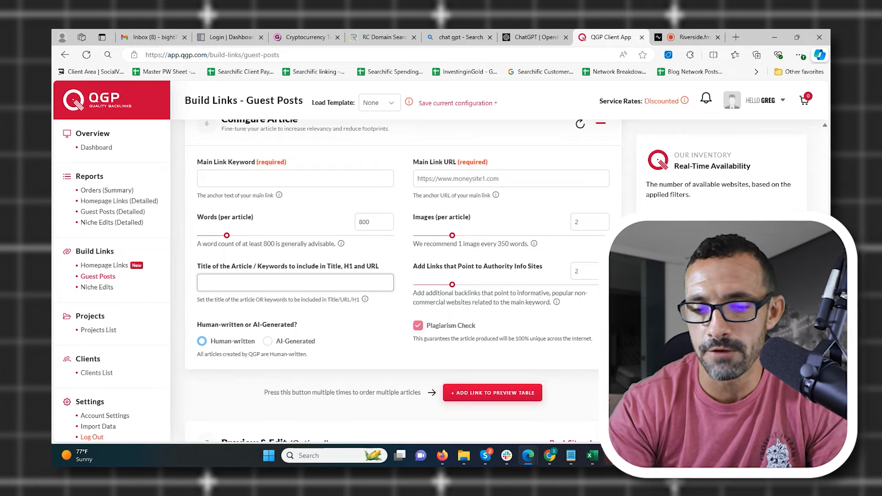
# Step: Scroll to Preview & Edit, up to the Link Power cards, then back to 5.1 Most Popular
pyautogui.scroll(-3)
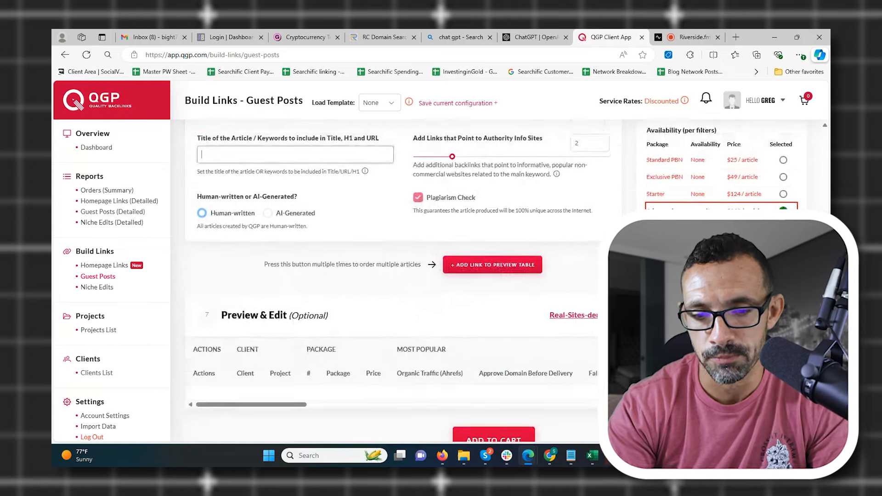
pyautogui.scroll(-3)
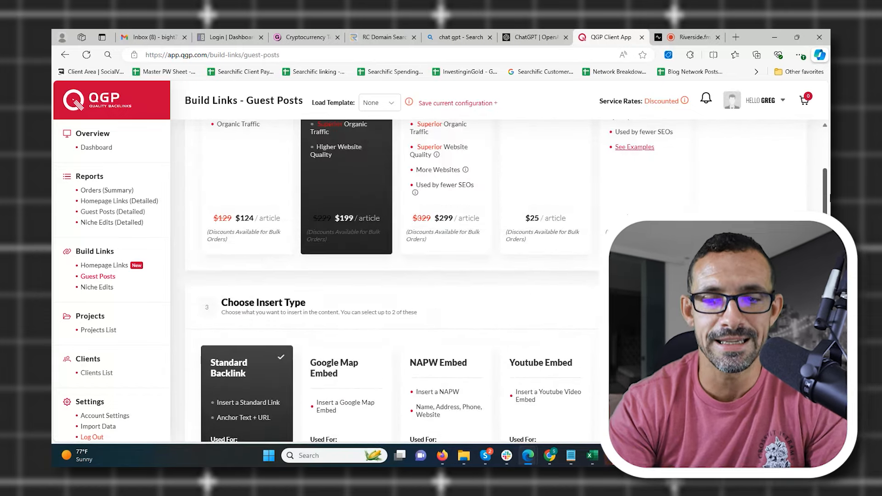
pyautogui.scroll(3)
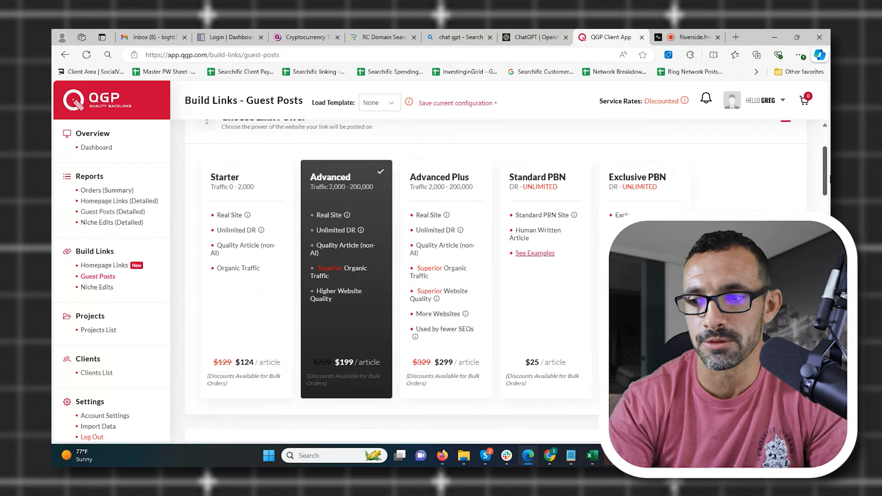
pyautogui.scroll(-3)
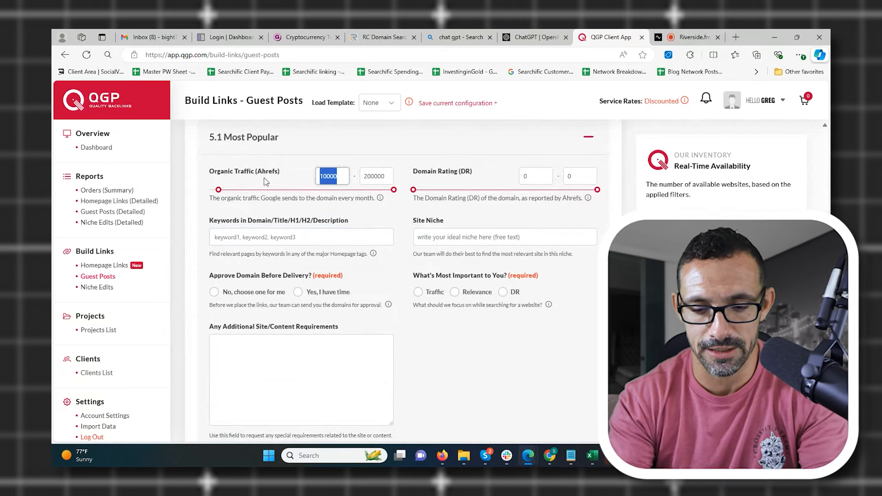
# Step: Filter Keywords in Domain, trying 'health' and 'et' before settling on 'dog'
pyautogui.click(301, 237)
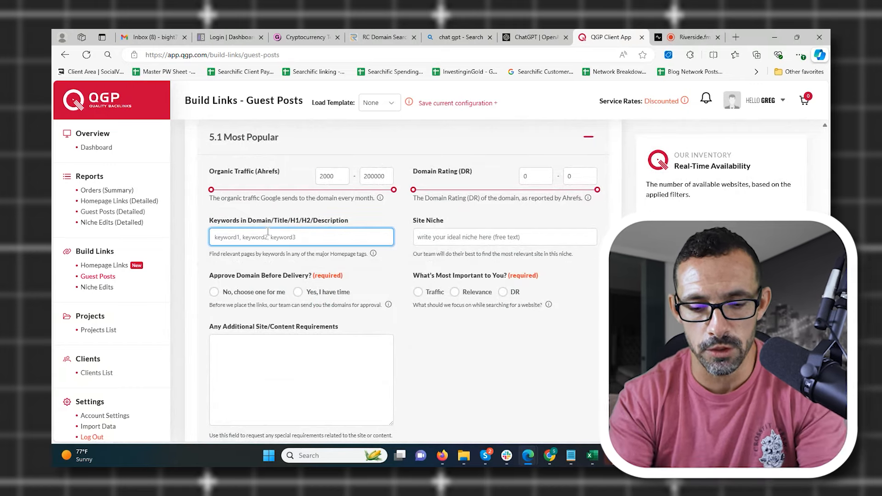
pyautogui.write('health')
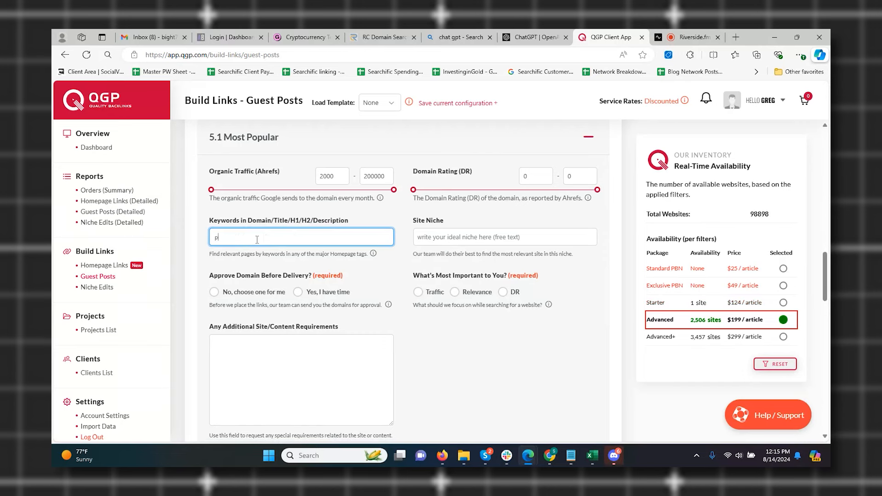
pyautogui.write('et')
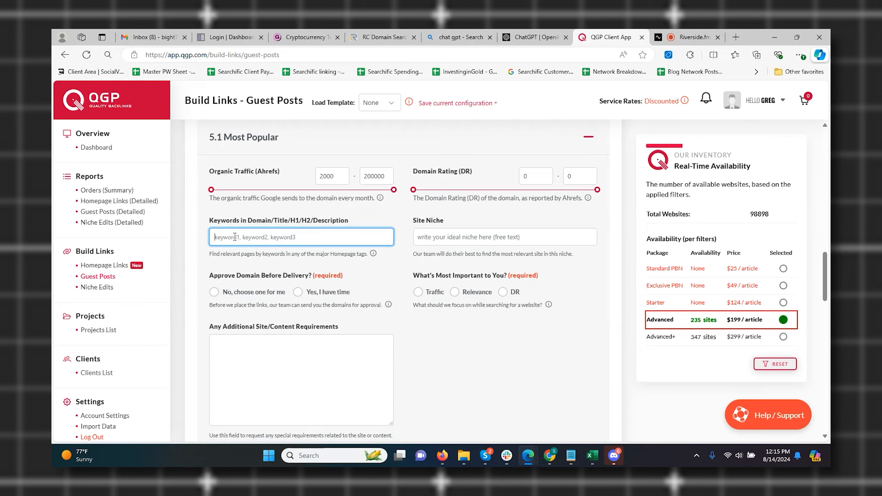
pyautogui.write('dog')
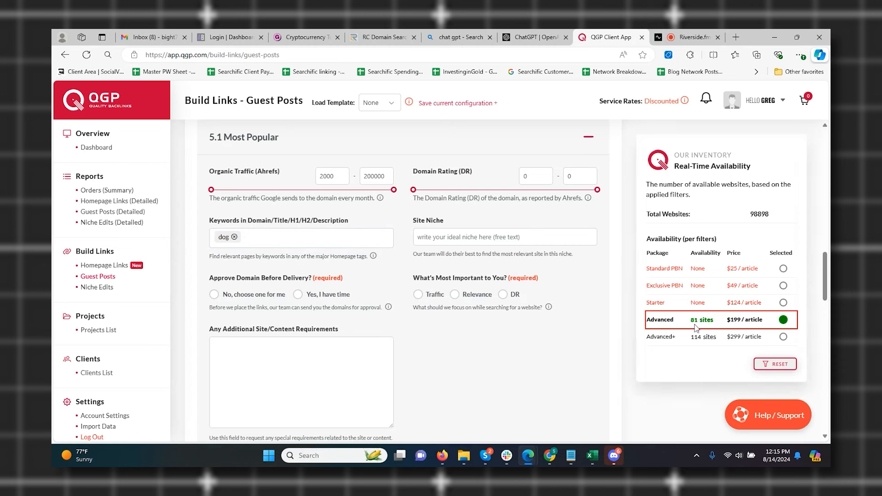
pyautogui.click(299, 237)
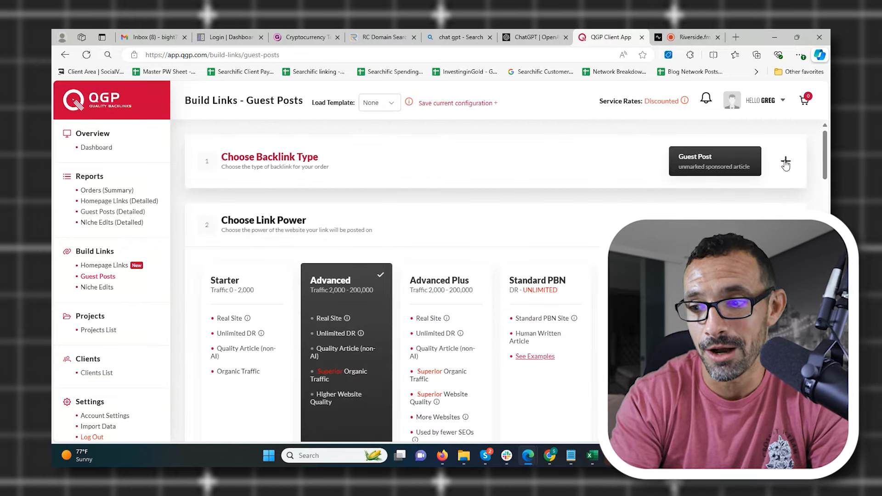
# Step: Expand the Choose Backlink Type section to show the backlink types again
pyautogui.click(786, 164)
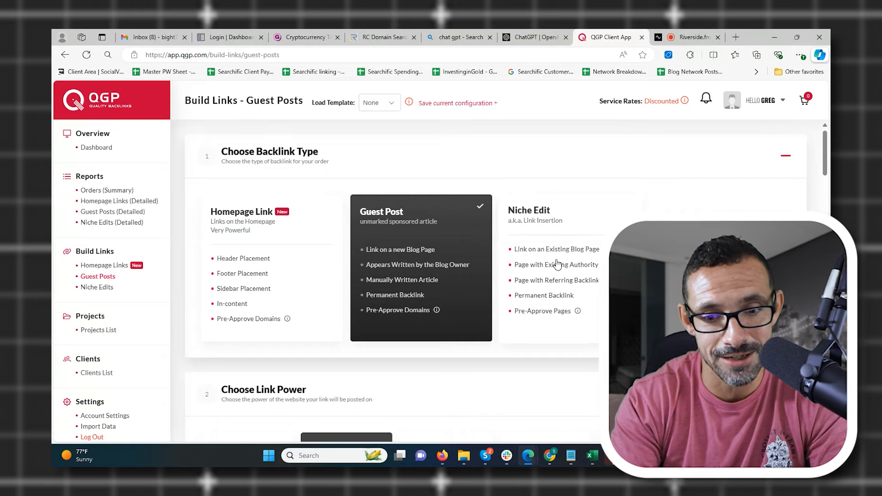